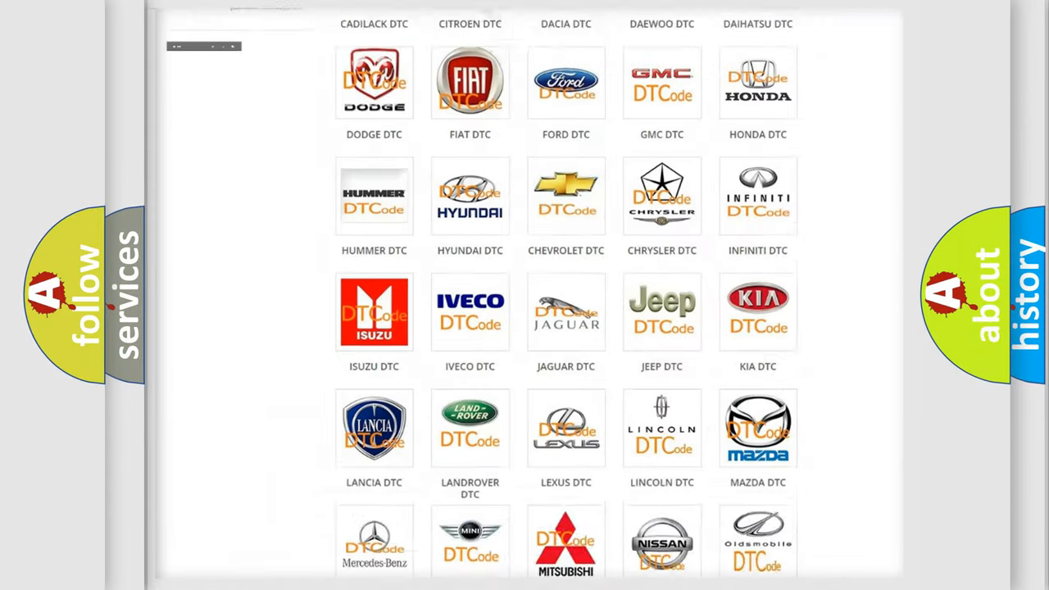
# Step: Locate the Saturn logo in the makes overview and browse the Saturn diagnostic code list
pyautogui.scroll(3)
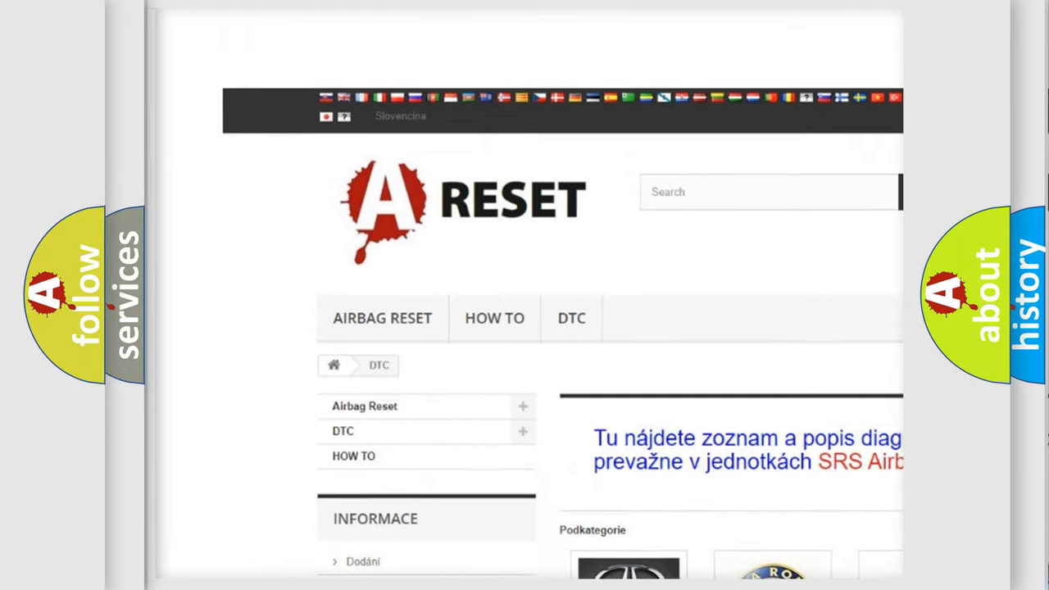
pyautogui.scroll(3)
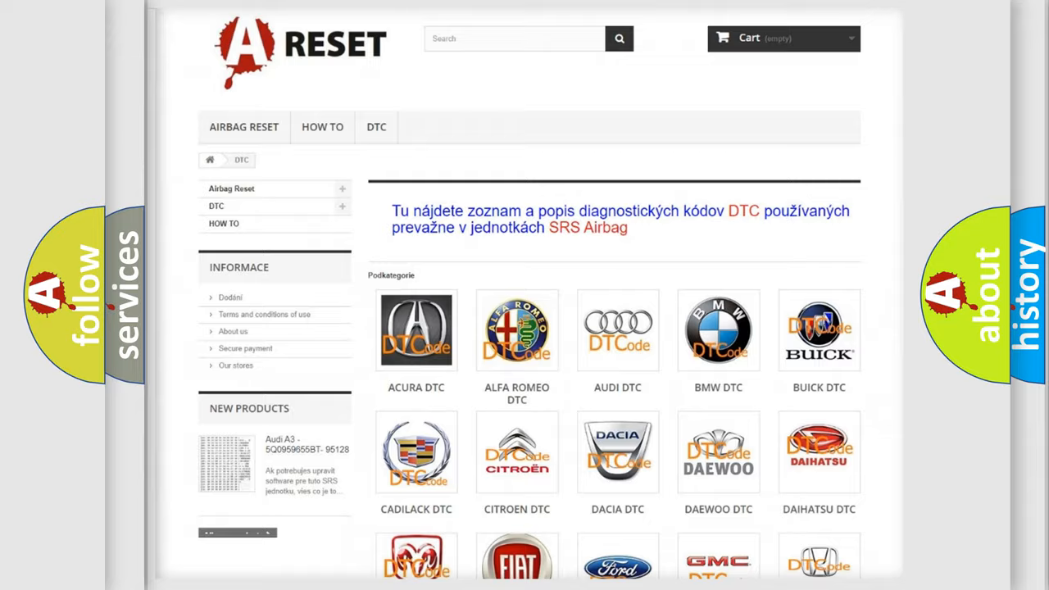
pyautogui.scroll(-3)
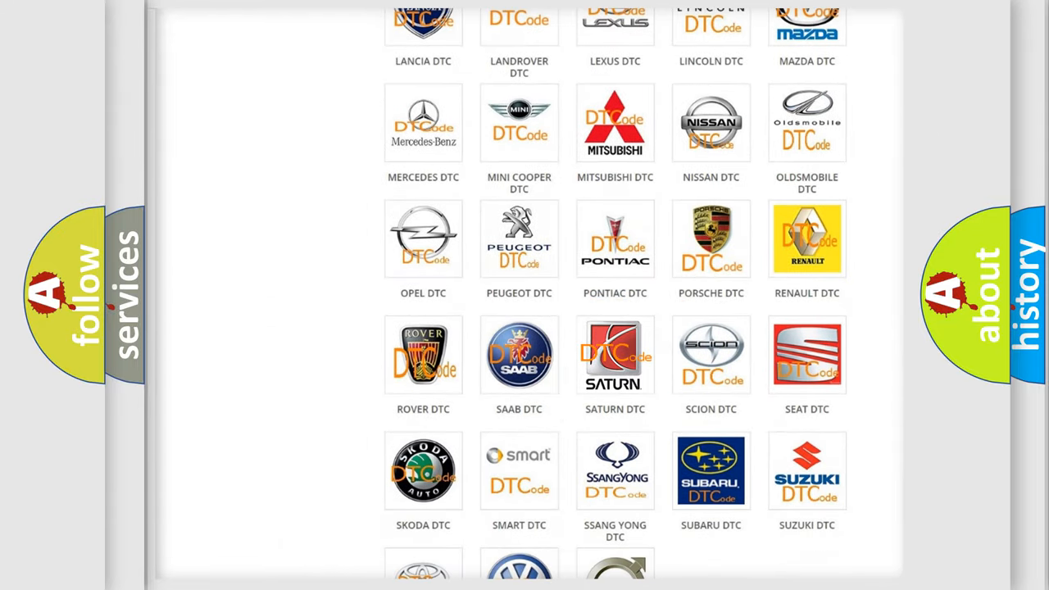
pyautogui.click(614, 355)
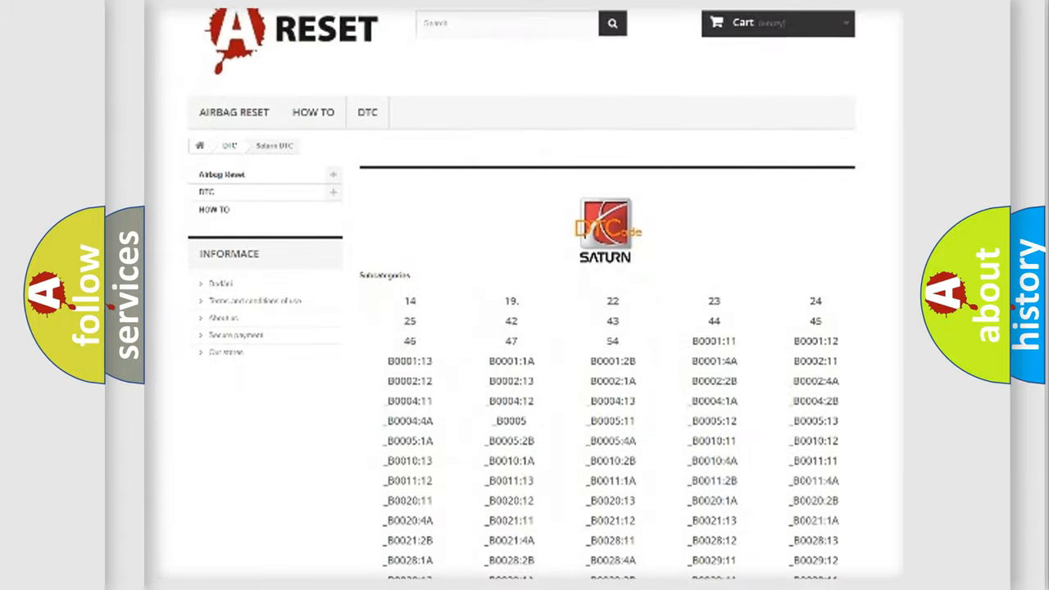
pyautogui.scroll(-3)
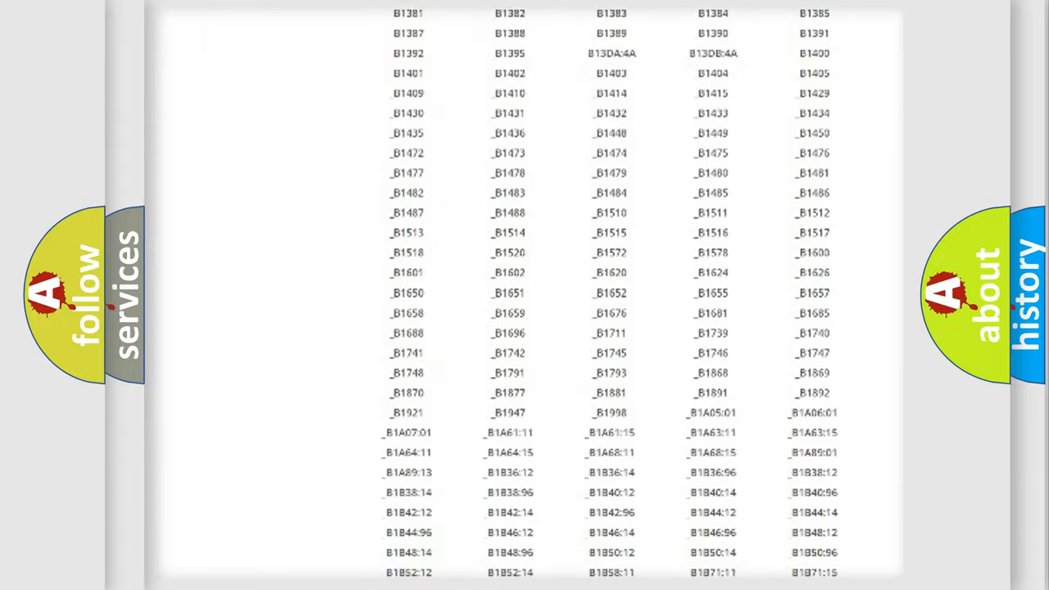
pyautogui.scroll(3)
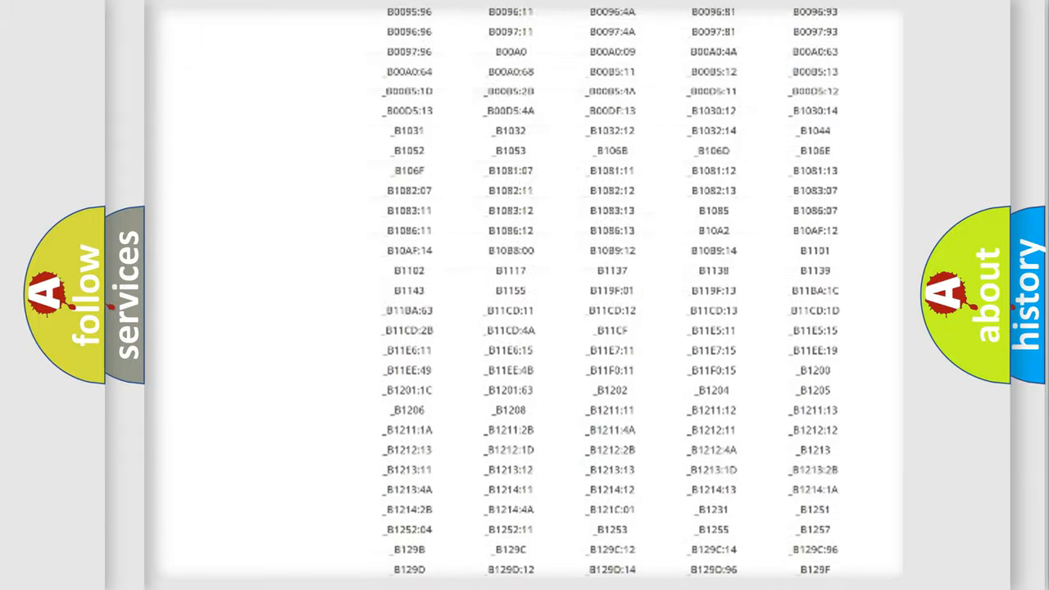
pyautogui.scroll(3)
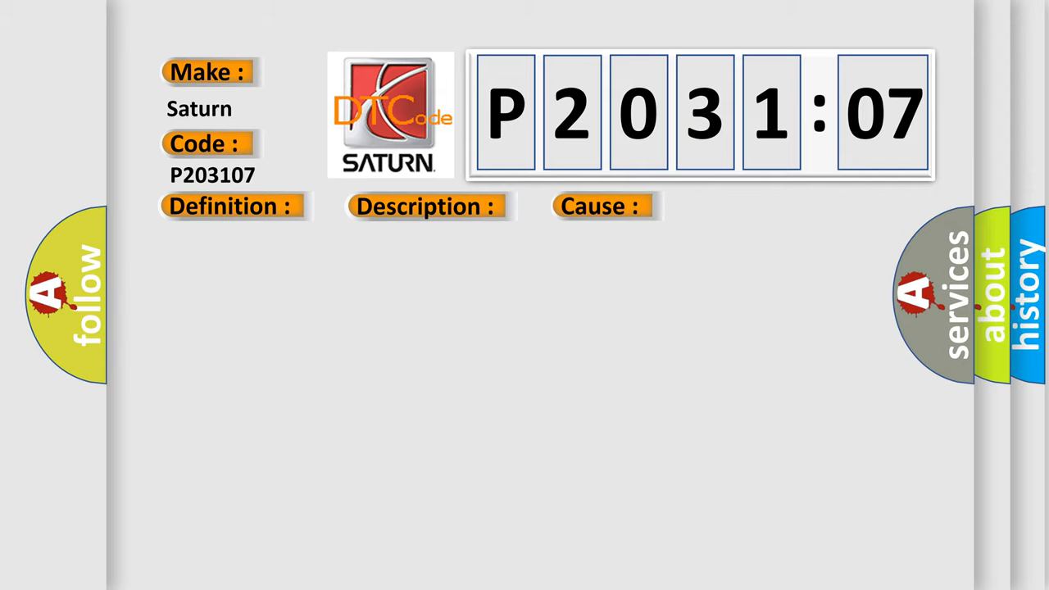
# Step: Reveal the BCM open-circuit definition, description and cause for Saturn code P2031:07
pyautogui.click(229, 206)
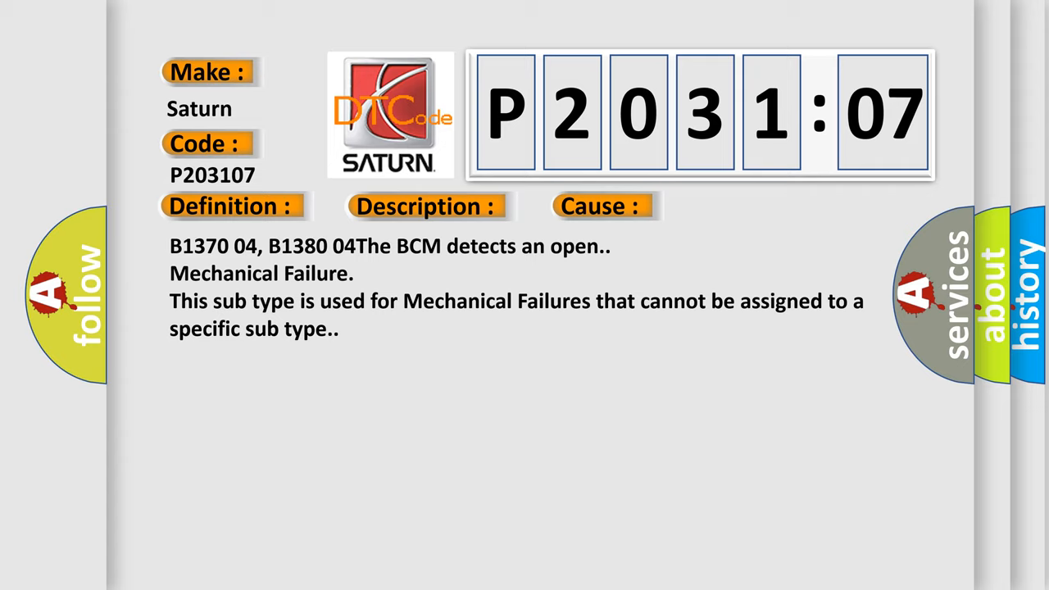